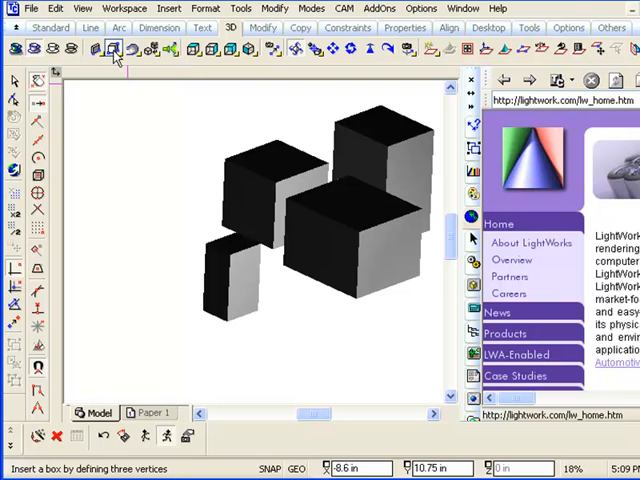
Step: Show the box solids as wireframes in an isometric view and add a new box
{"action": "left_click", "coordinate": [114, 50]}
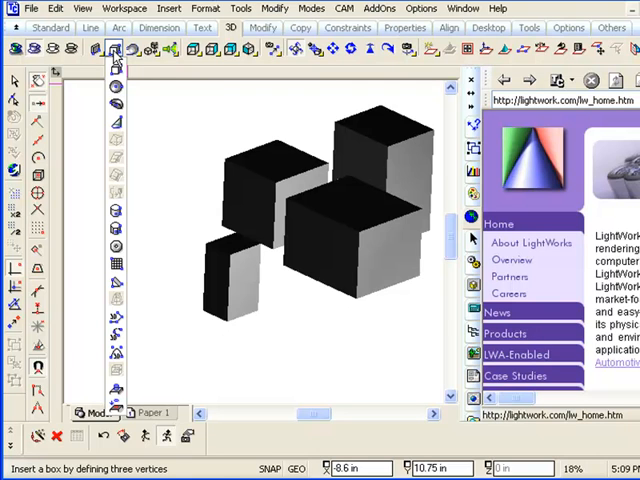
{"action": "mouse_move", "coordinate": [116, 200]}
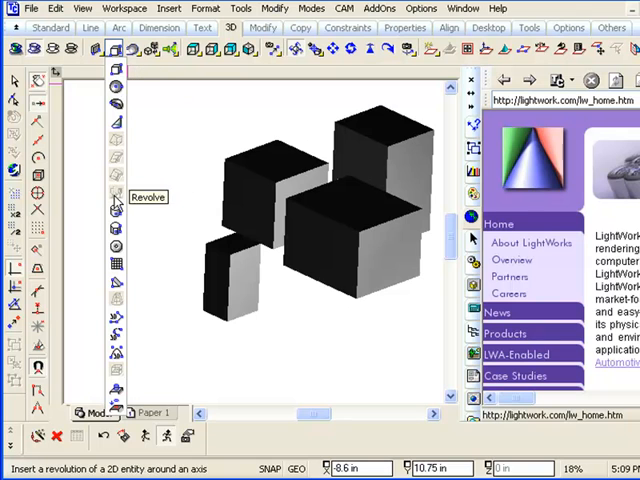
{"action": "mouse_move", "coordinate": [116, 244]}
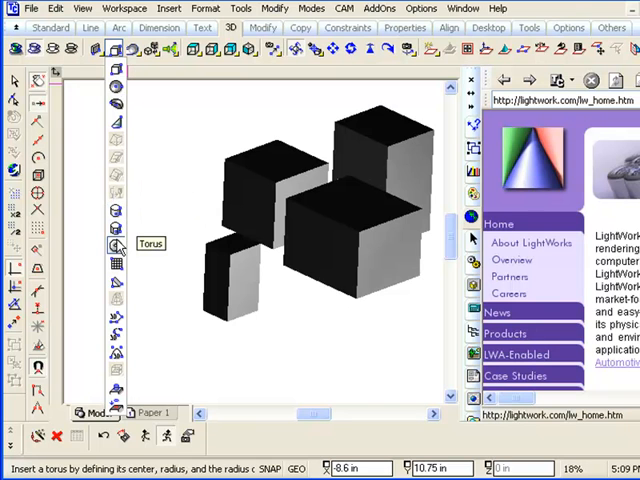
{"action": "mouse_move", "coordinate": [118, 178]}
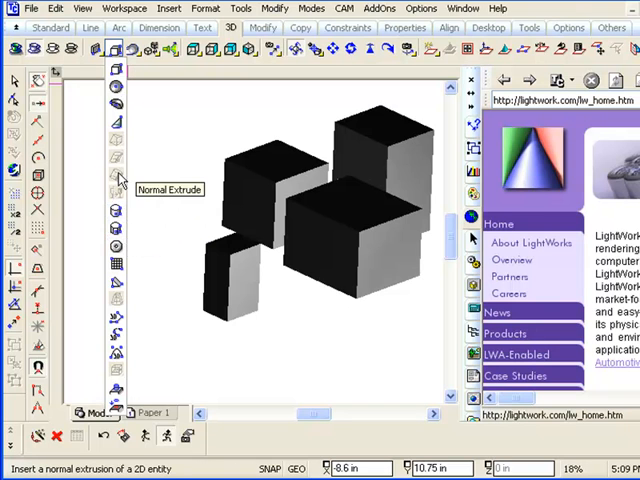
{"action": "mouse_move", "coordinate": [116, 70]}
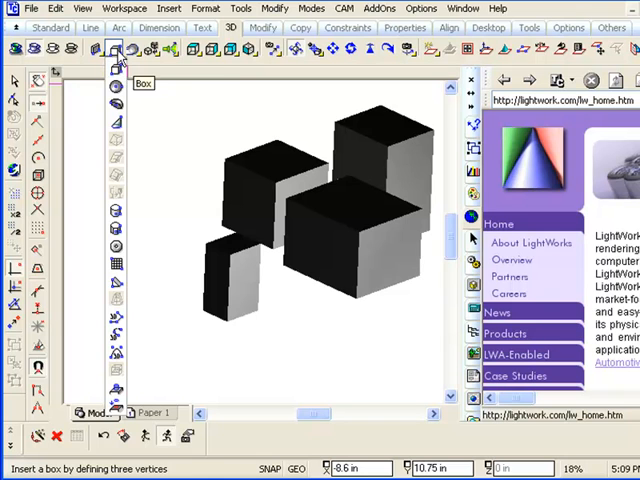
{"action": "mouse_move", "coordinate": [112, 228]}
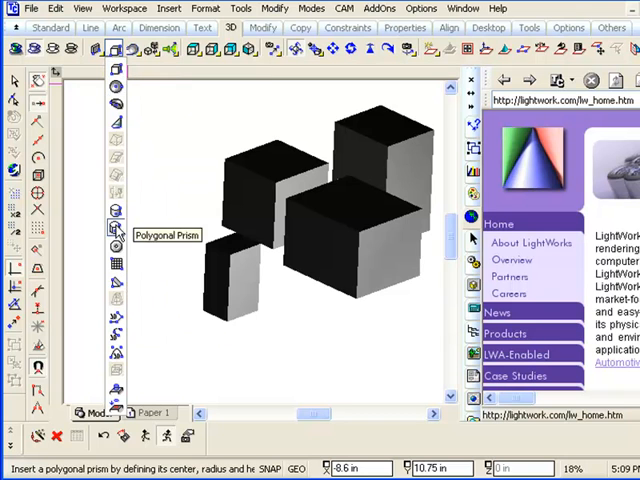
{"action": "mouse_move", "coordinate": [116, 50]}
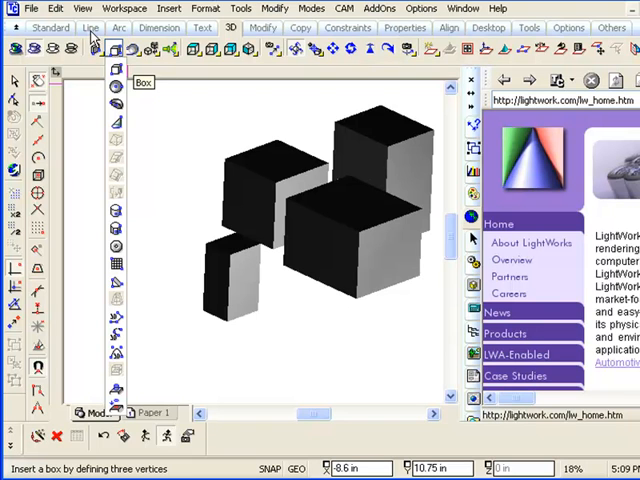
{"action": "mouse_move", "coordinate": [92, 32]}
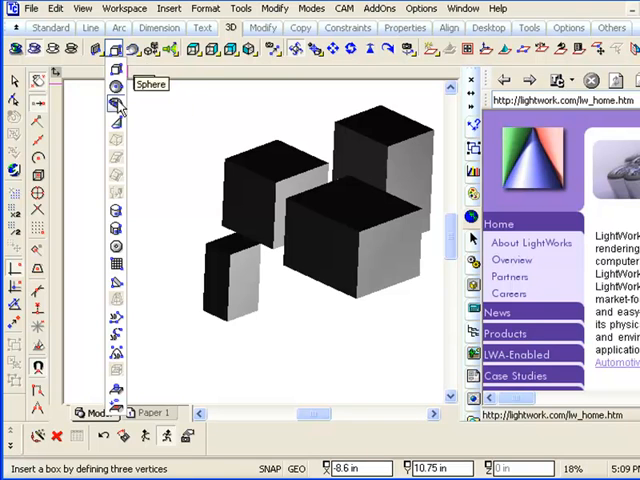
{"action": "mouse_move", "coordinate": [116, 188]}
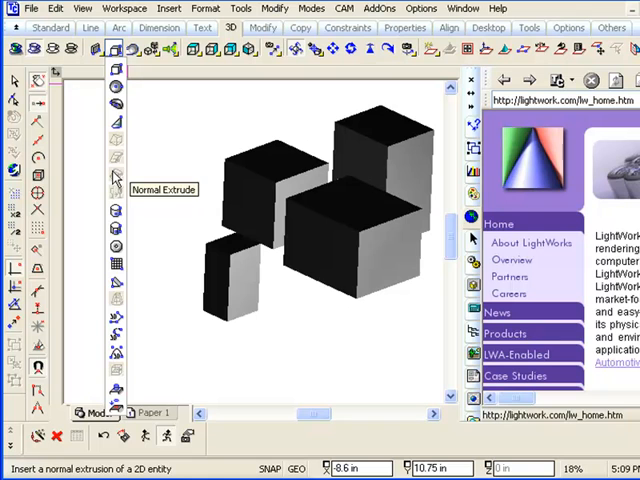
{"action": "mouse_move", "coordinate": [116, 258]}
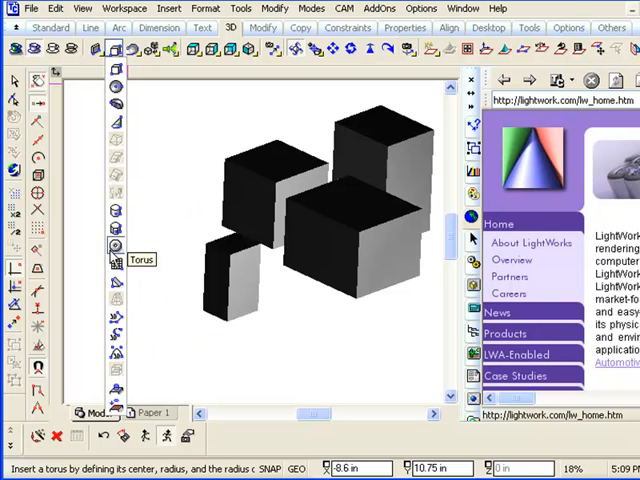
{"action": "mouse_move", "coordinate": [116, 332]}
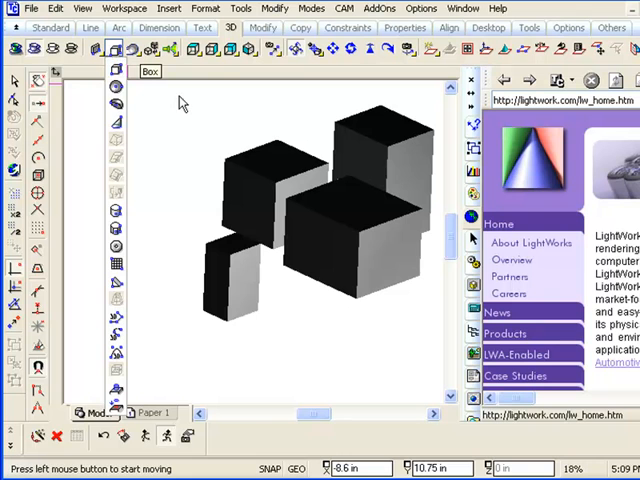
{"action": "left_click", "coordinate": [76, 50]}
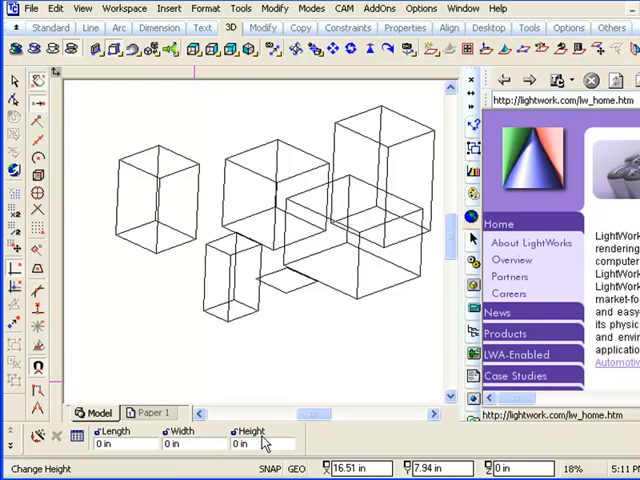
{"action": "left_click", "coordinate": [112, 50]}
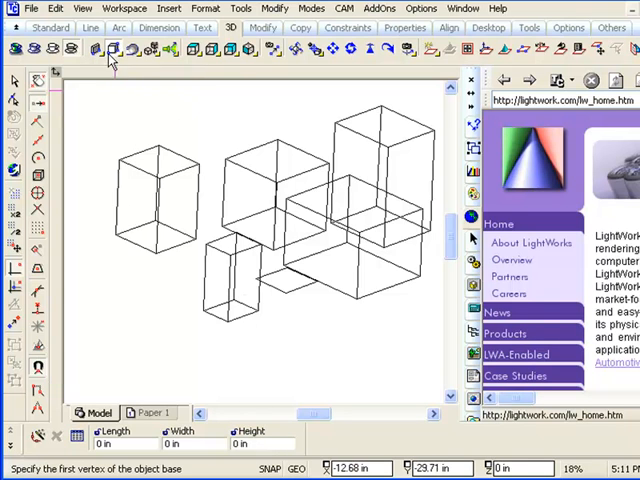
{"action": "left_click", "coordinate": [192, 50]}
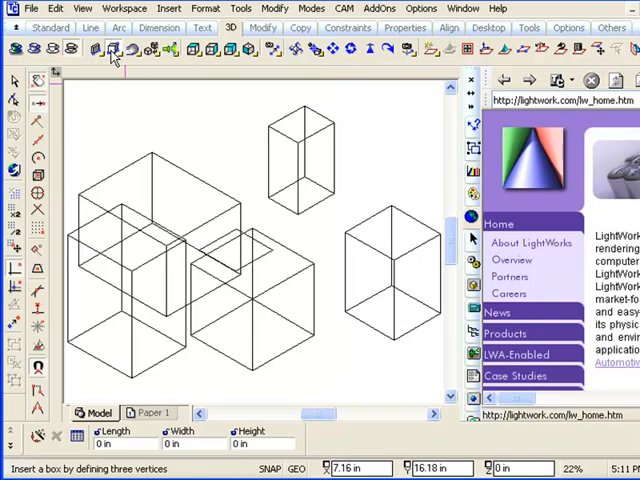
Step: Choose the Sphere primitive so the status bar prompts for the sphere center
{"action": "left_click", "coordinate": [114, 50]}
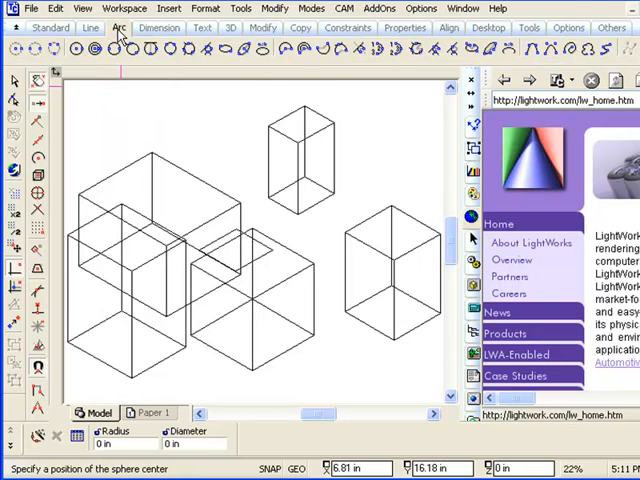
{"action": "left_click", "coordinate": [76, 48]}
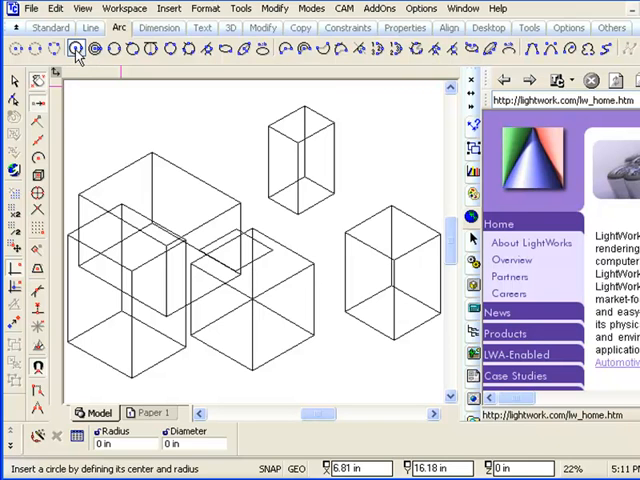
{"action": "left_click", "coordinate": [76, 48]}
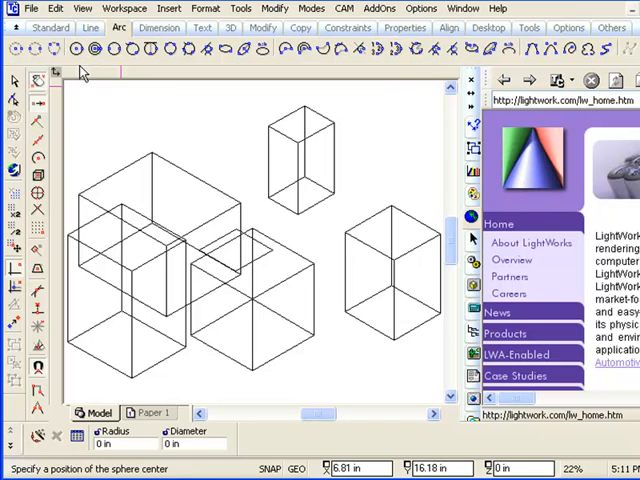
{"action": "left_click", "coordinate": [76, 48]}
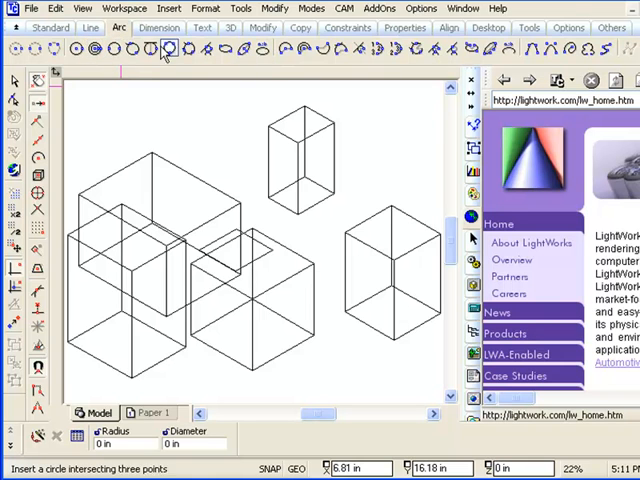
{"action": "left_click", "coordinate": [284, 48]}
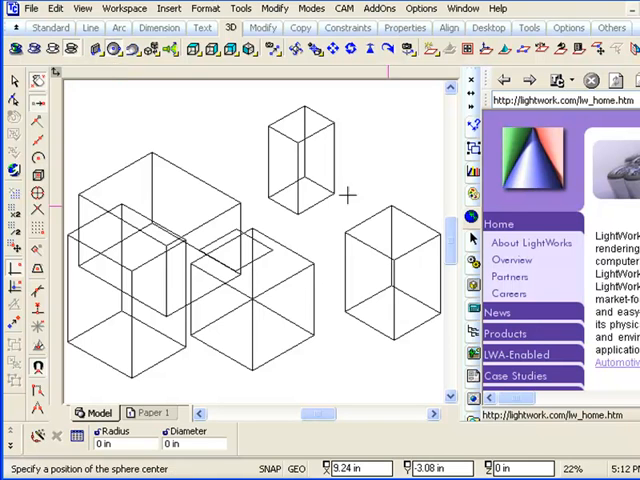
{"action": "mouse_move", "coordinate": [164, 132]}
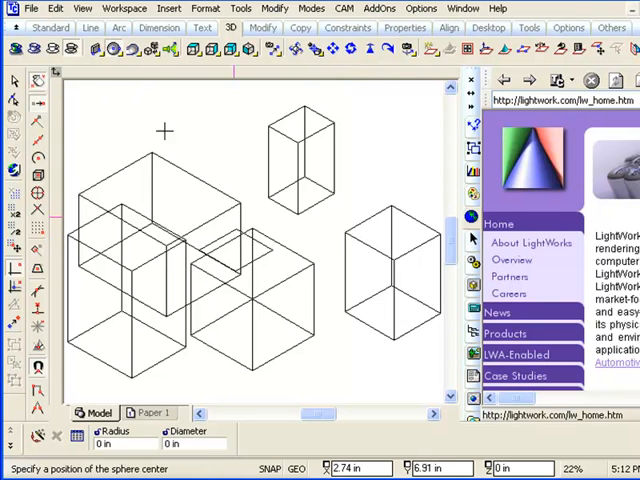
{"action": "mouse_move", "coordinate": [318, 204]}
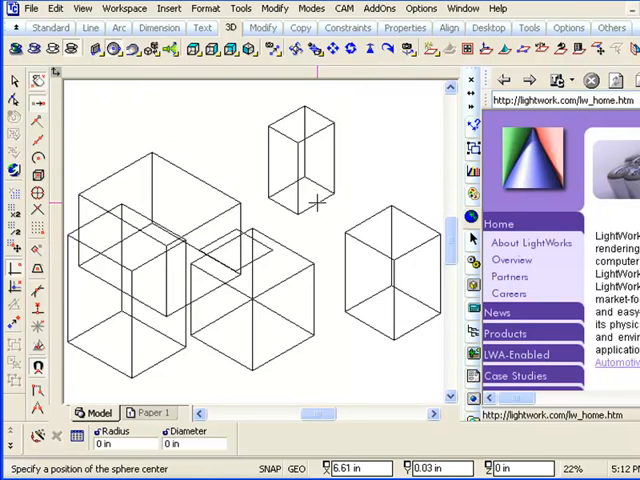